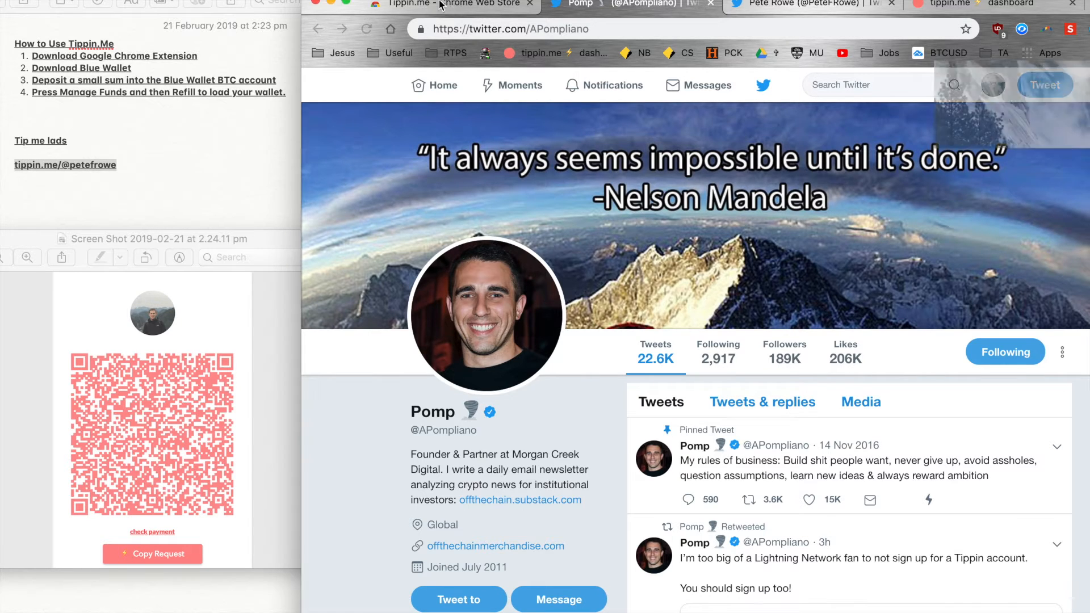
# Step: Add the Tippin.me extension to Chrome from the Web Store and return to Pomp's Twitter profile
pyautogui.click(449, 5)
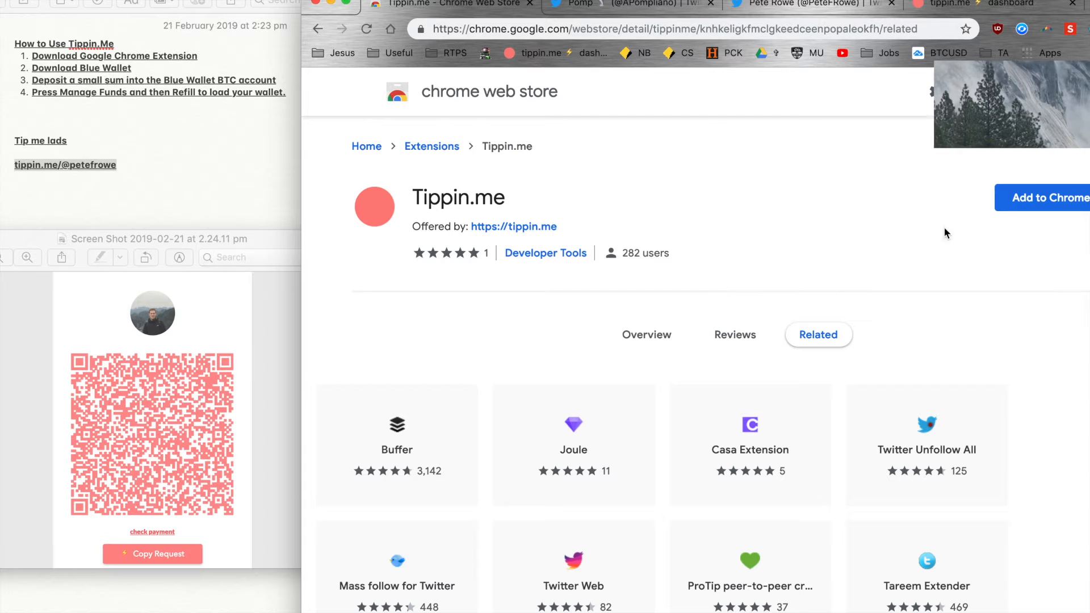
pyautogui.click(1059, 197)
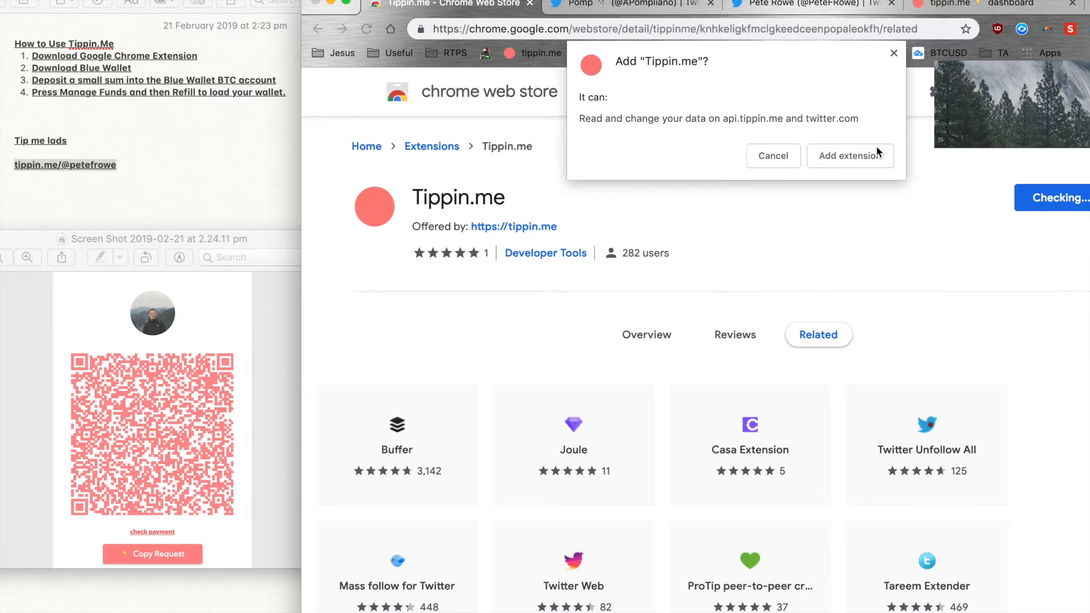
pyautogui.click(849, 156)
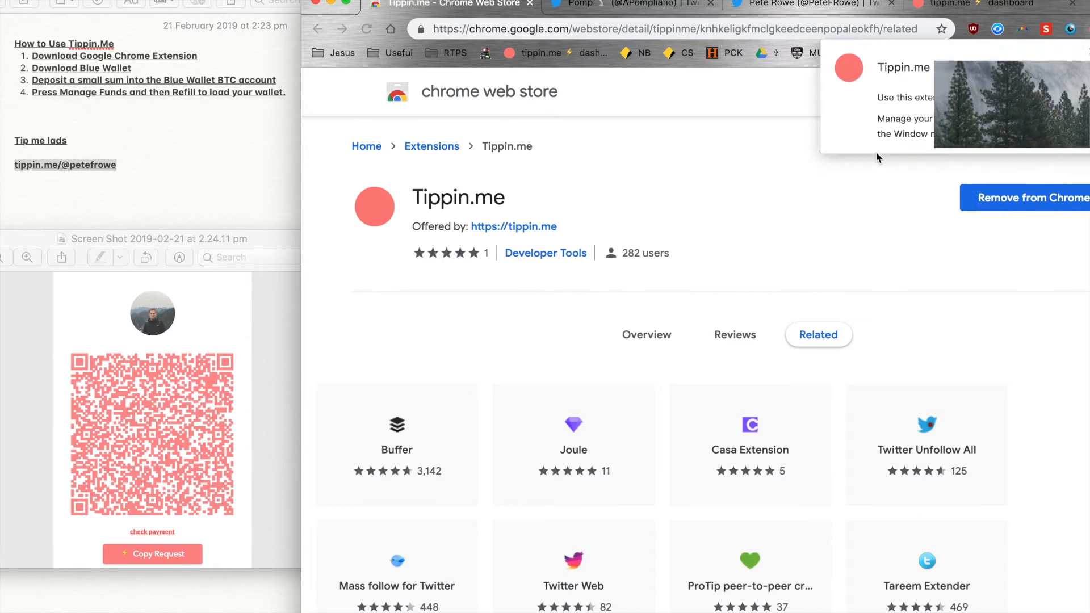
pyautogui.click(631, 5)
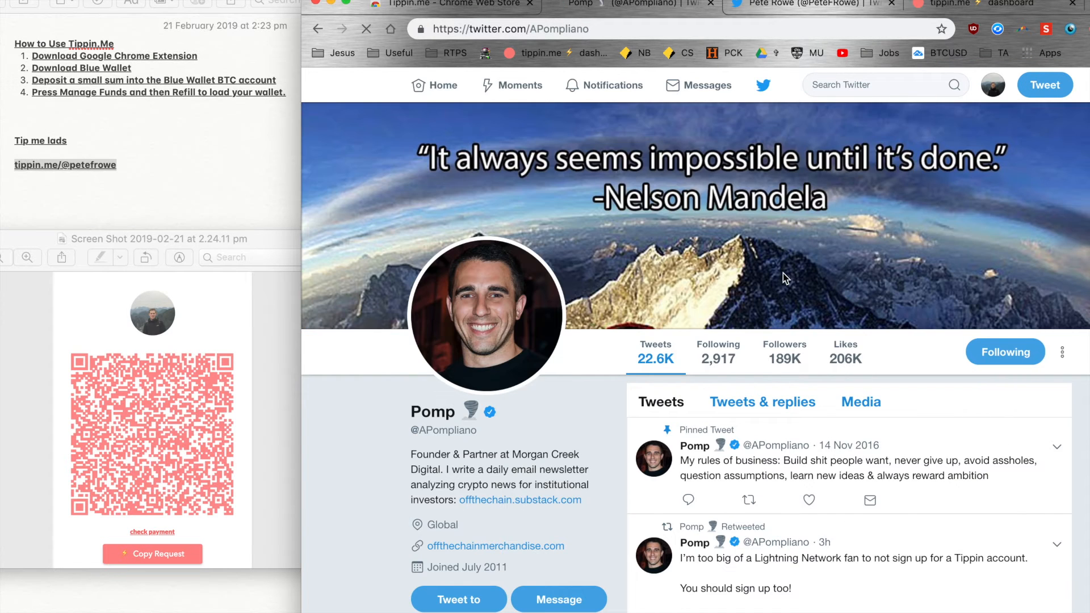
pyautogui.scroll(-3)
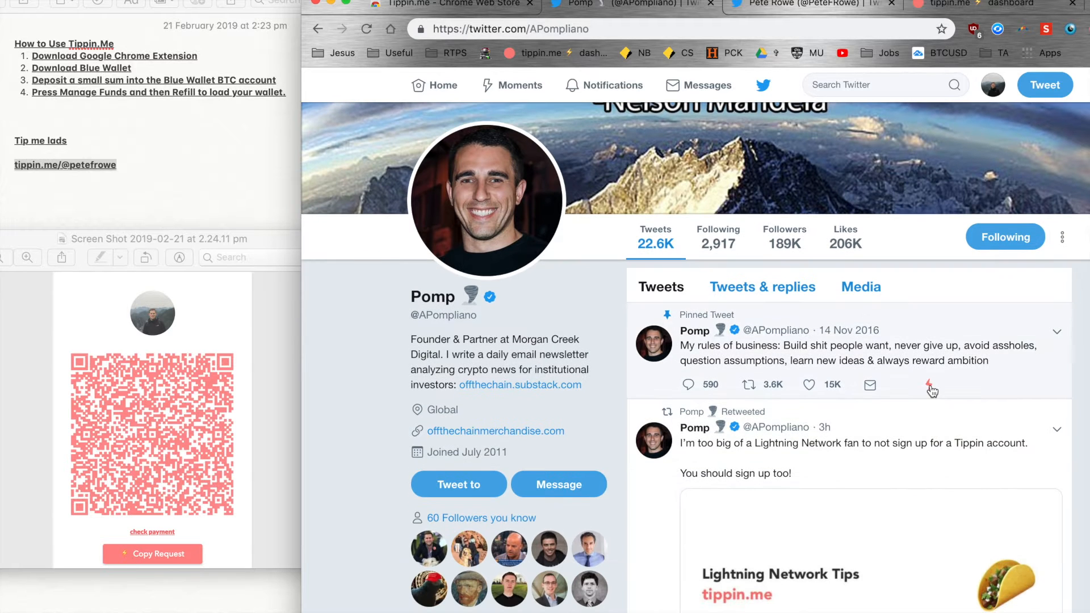
pyautogui.scroll(-3)
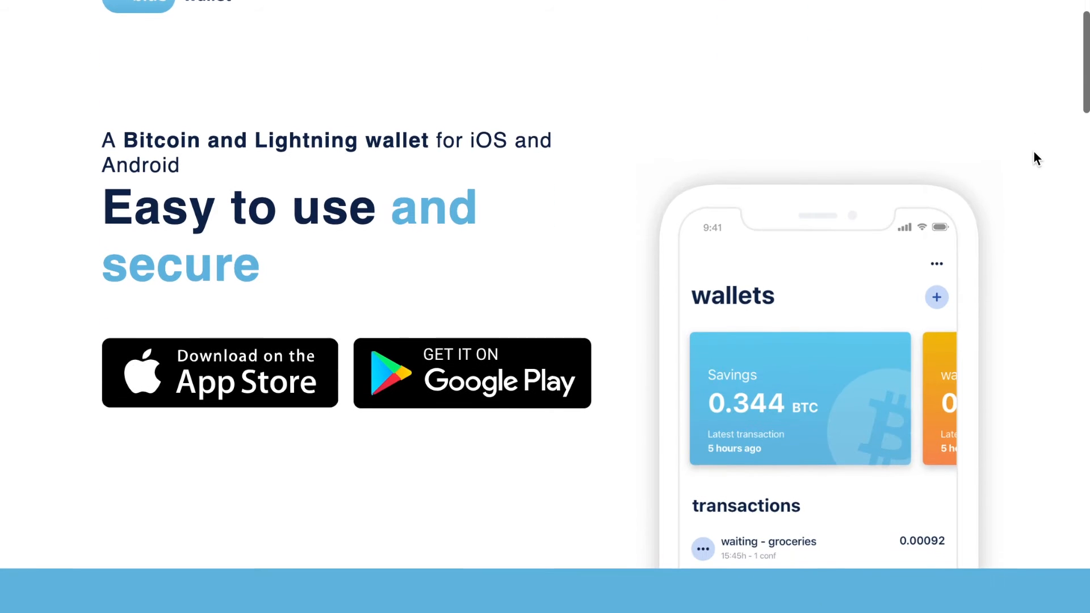
pyautogui.scroll(-3)
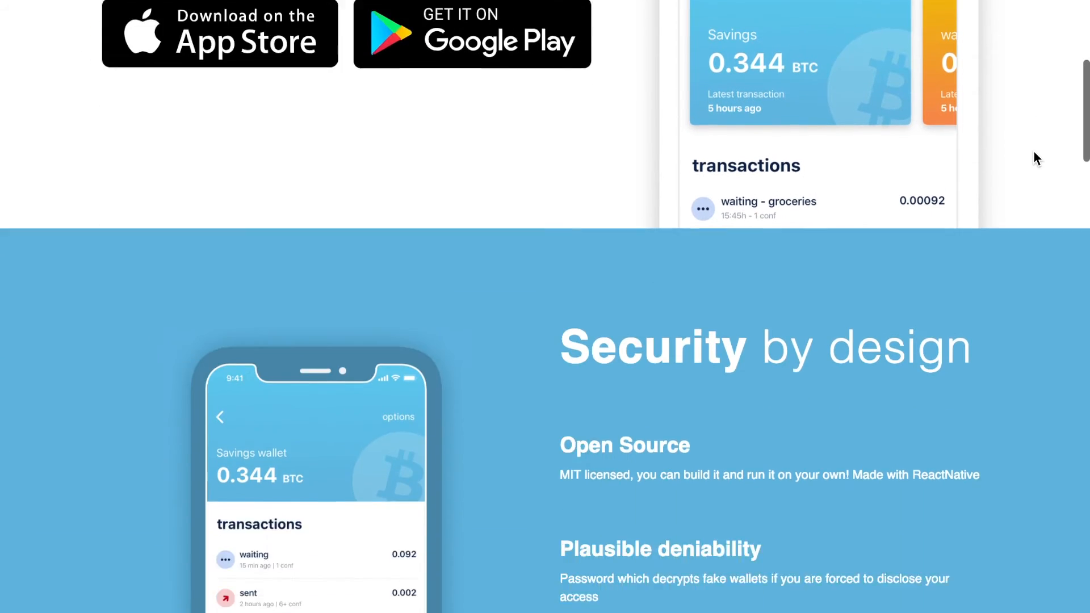
pyautogui.scroll(-3)
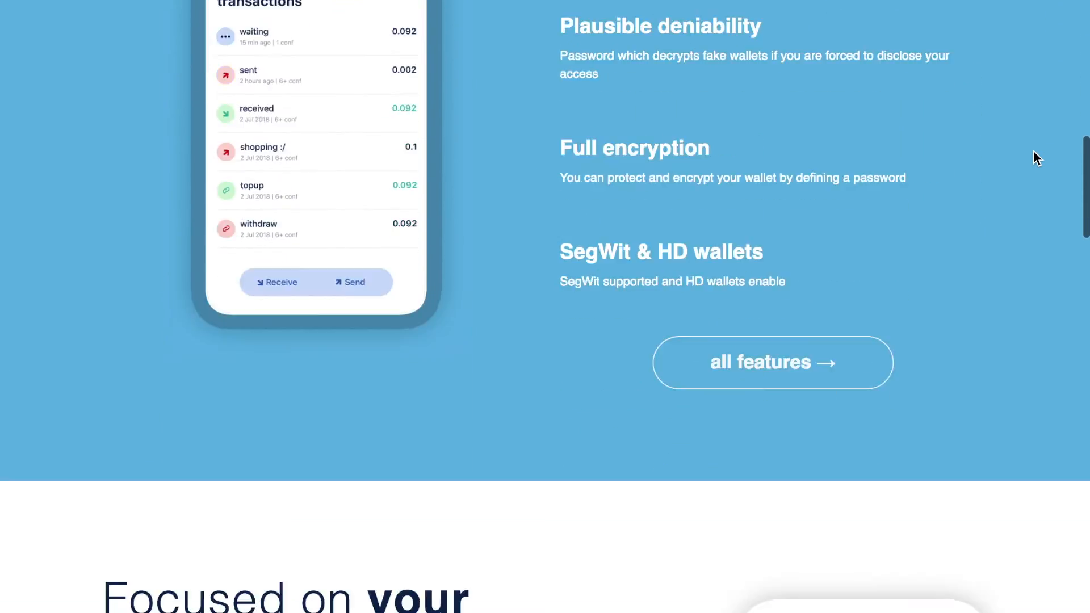
pyautogui.scroll(-3)
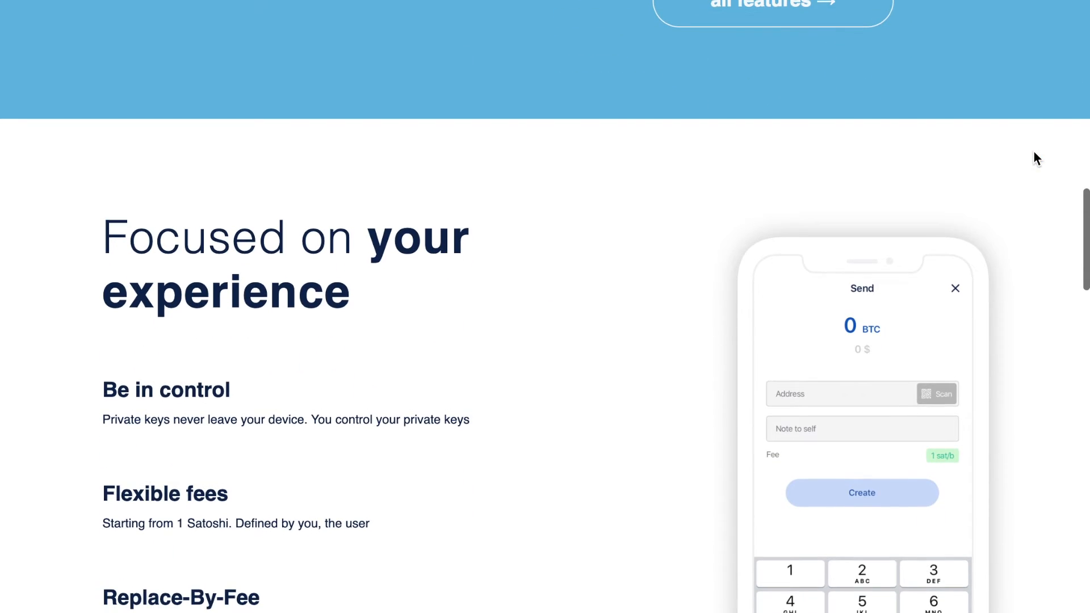
pyautogui.scroll(-3)
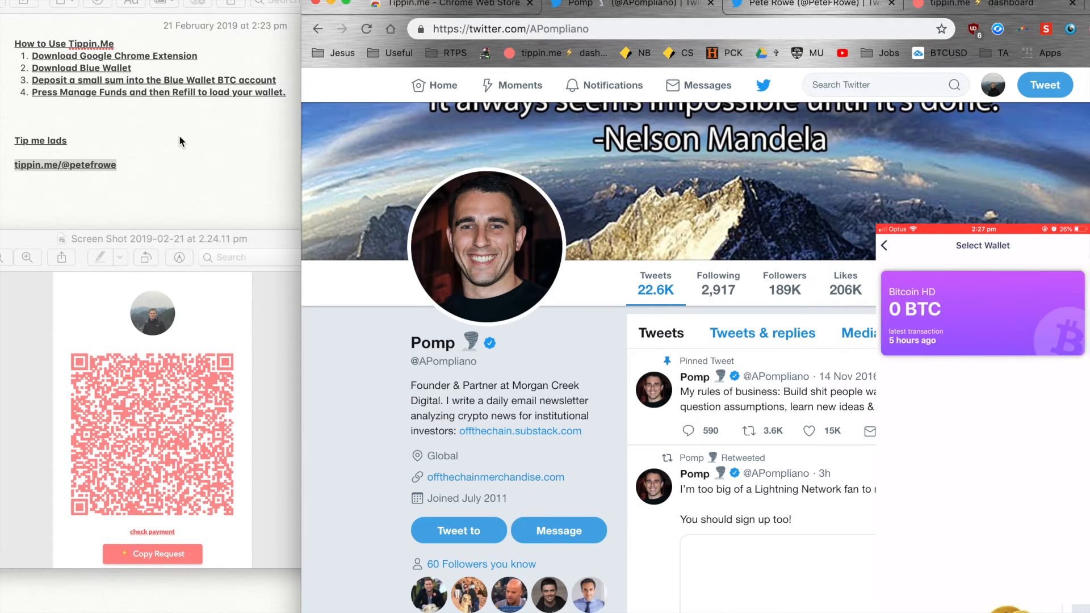
# Step: Open the Lightning wallet with 0.00099518 BTC in Blue Wallet and scroll to the tippin.me tweet
pyautogui.click(981, 313)
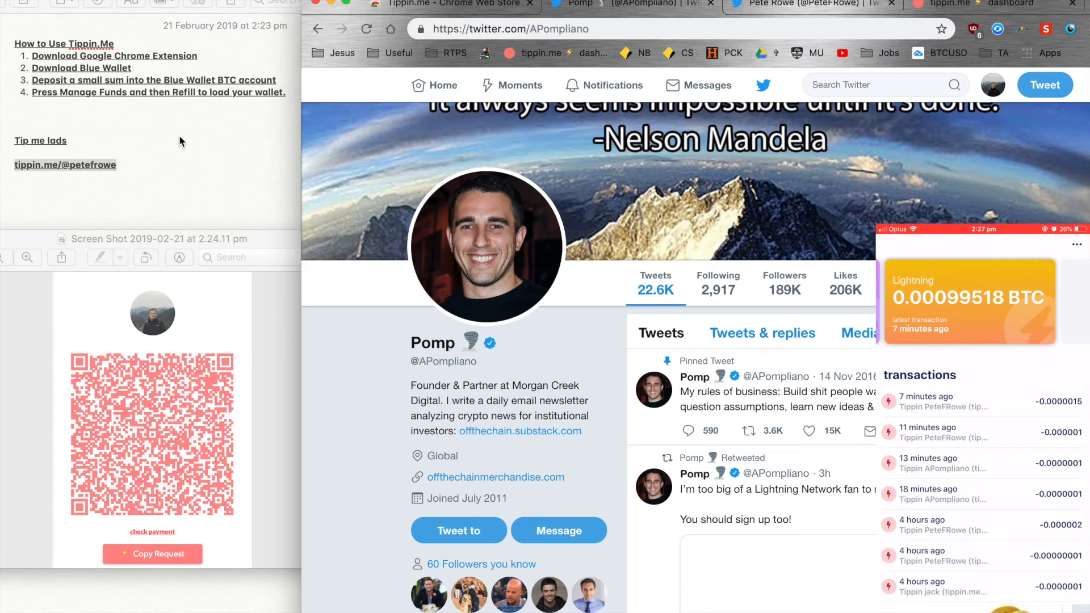
pyautogui.moveTo(222, 181)
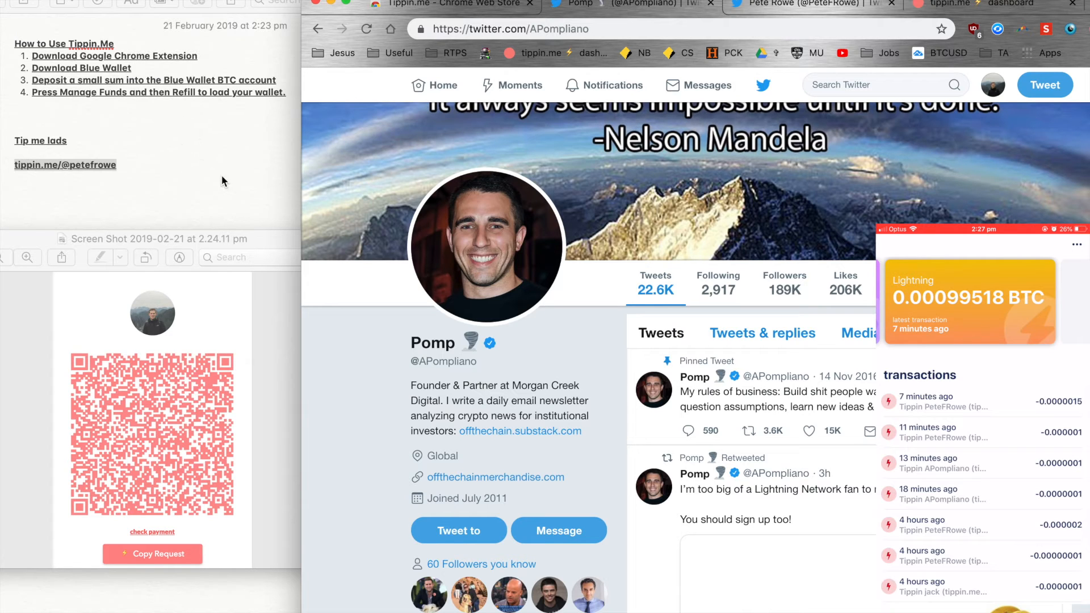
pyautogui.moveTo(855, 334)
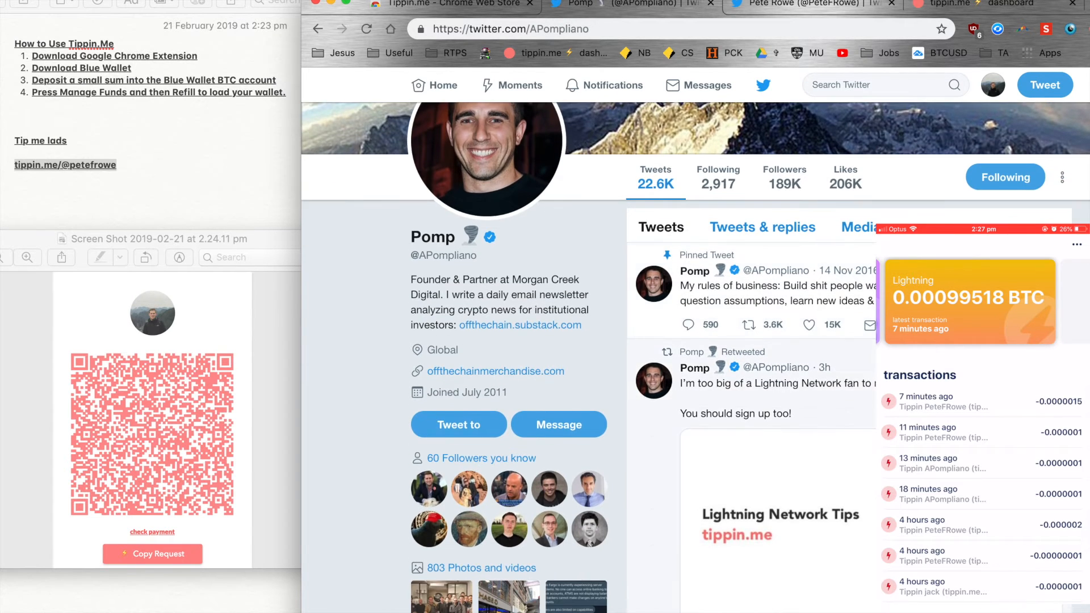
pyautogui.scroll(-3)
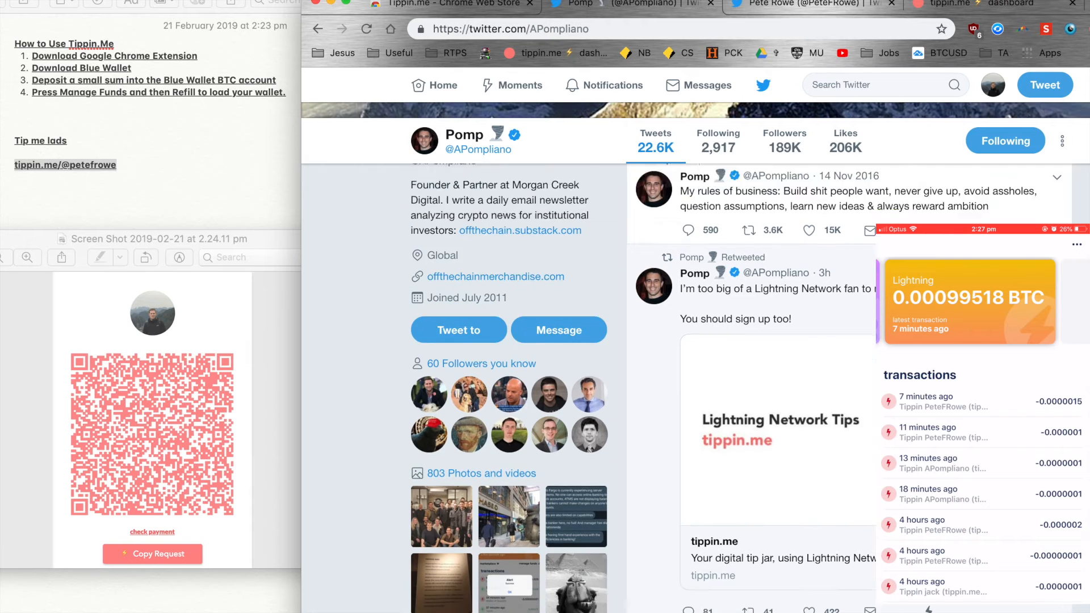
pyautogui.scroll(-3)
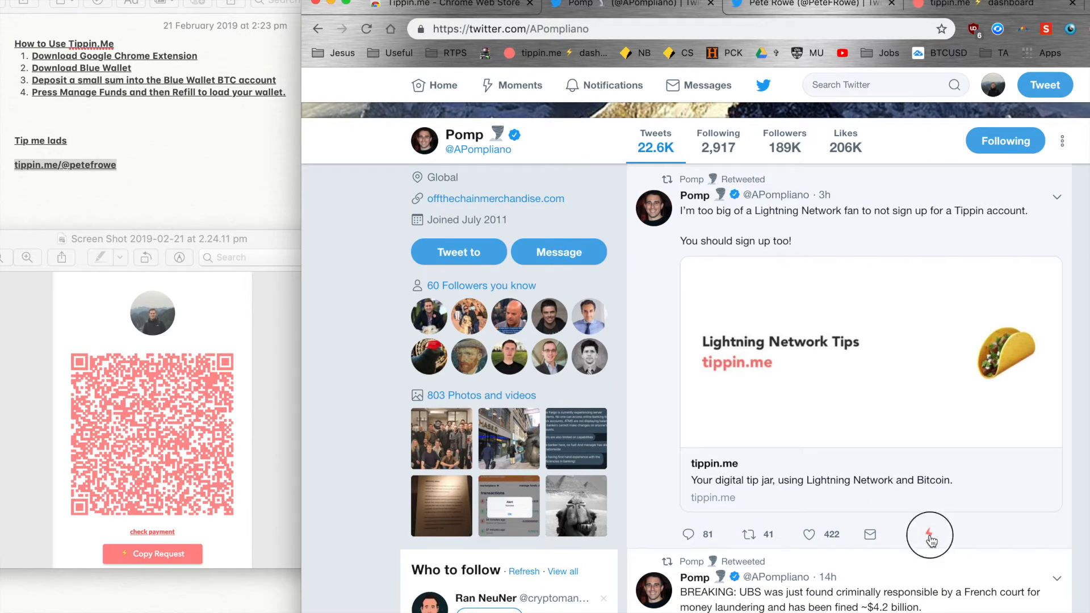
pyautogui.click(930, 534)
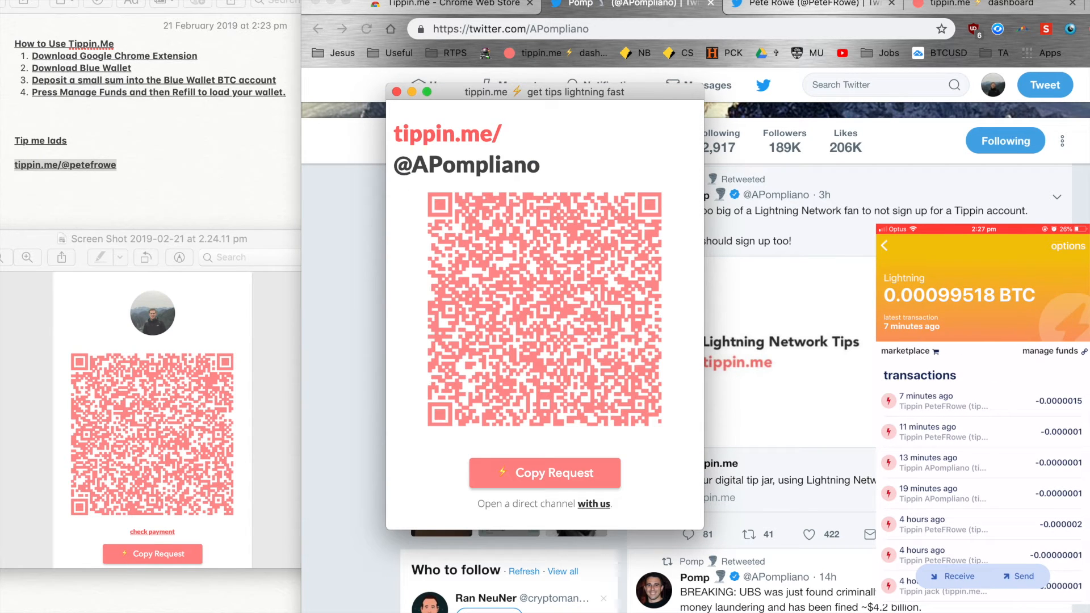
pyautogui.click(1019, 577)
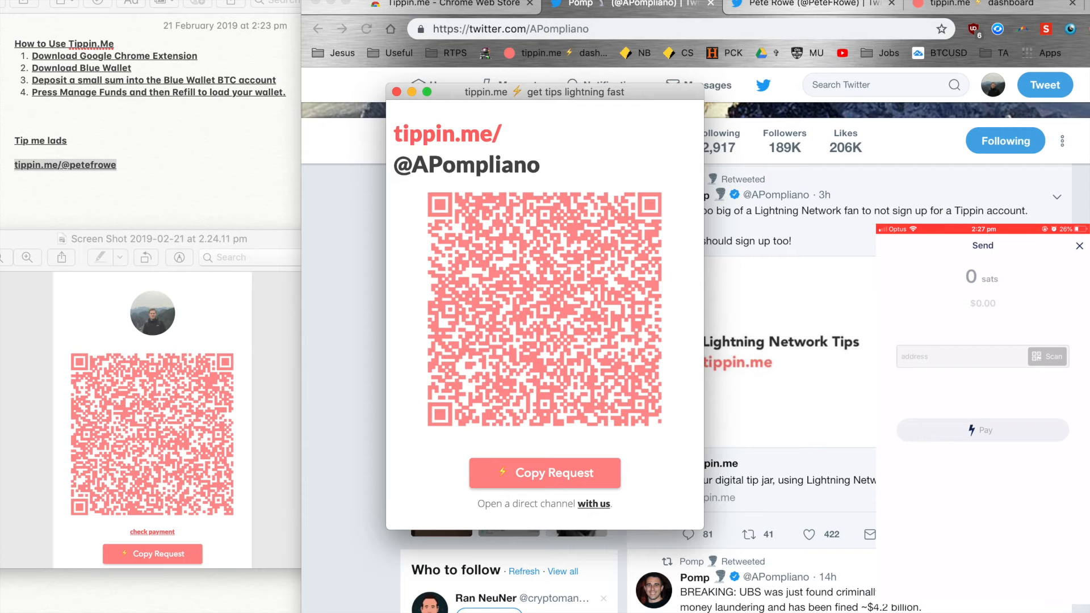
pyautogui.click(1048, 356)
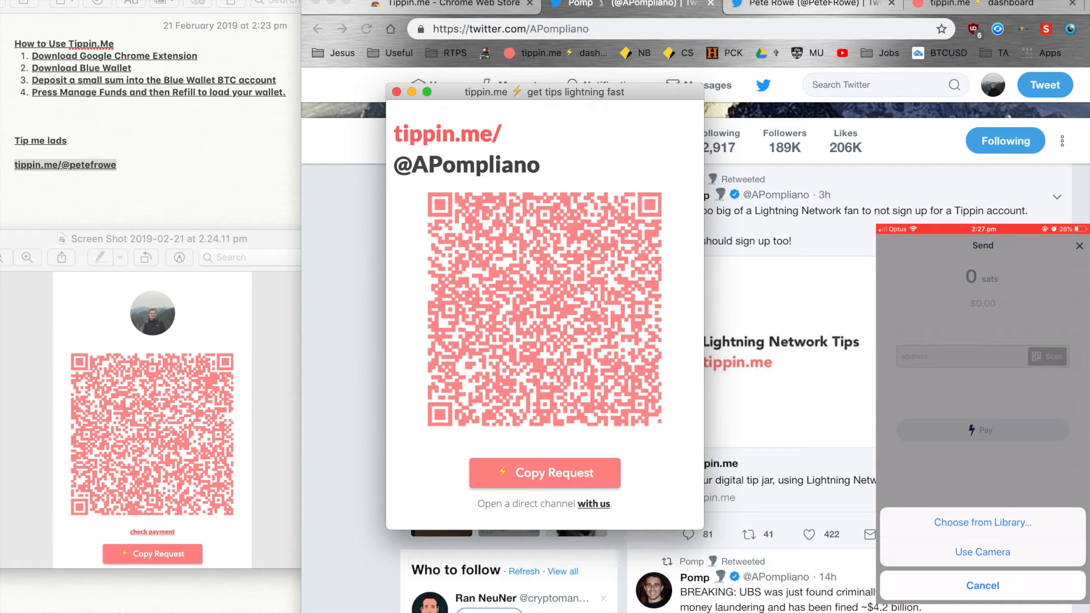
pyautogui.click(982, 552)
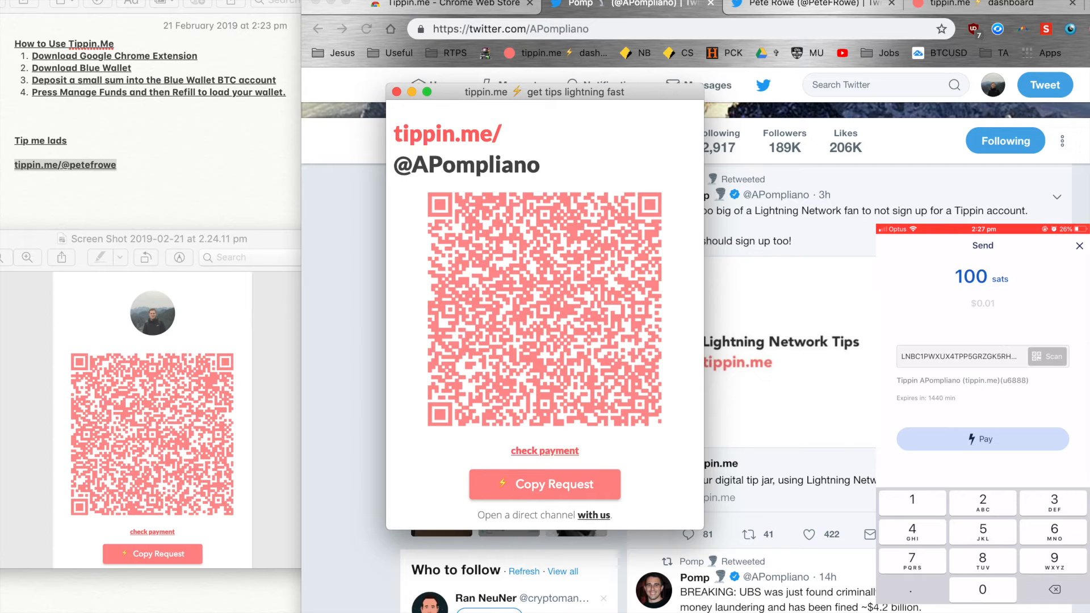
pyautogui.click(982, 438)
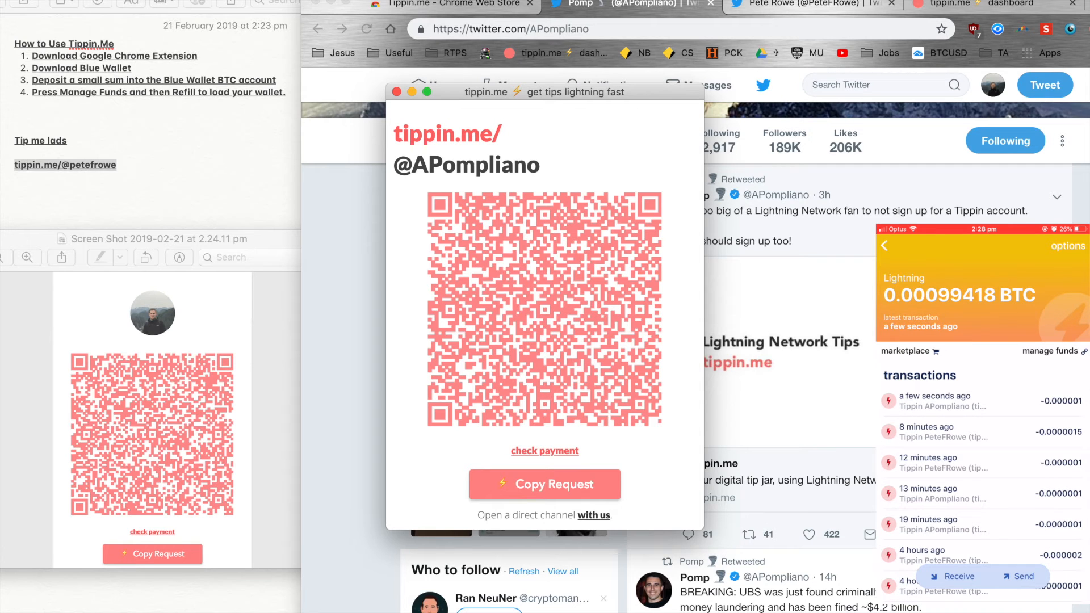
pyautogui.moveTo(607, 146)
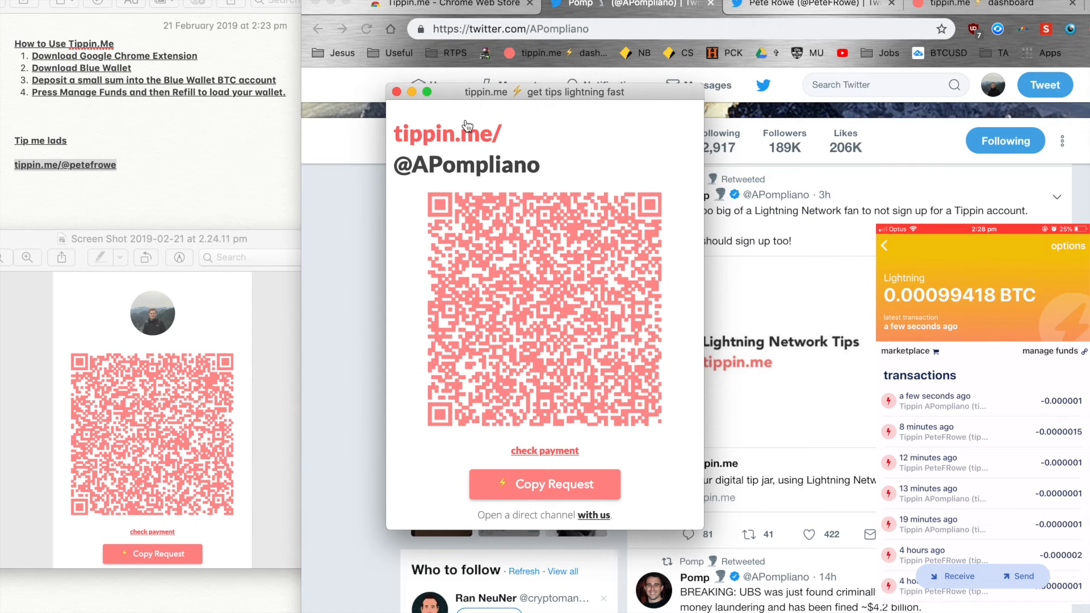
pyautogui.click(397, 91)
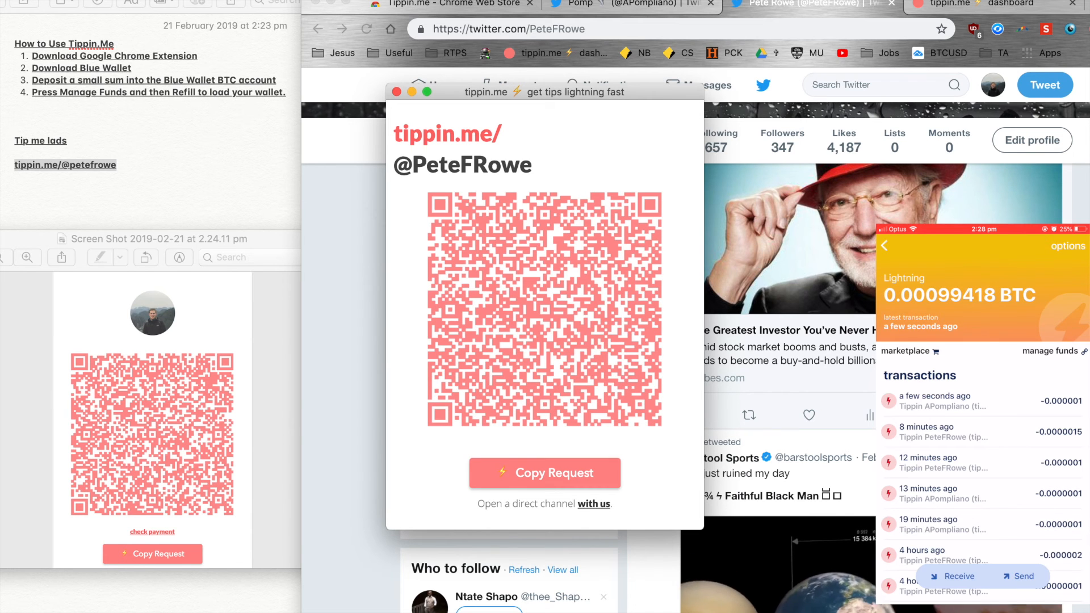
pyautogui.click(1019, 576)
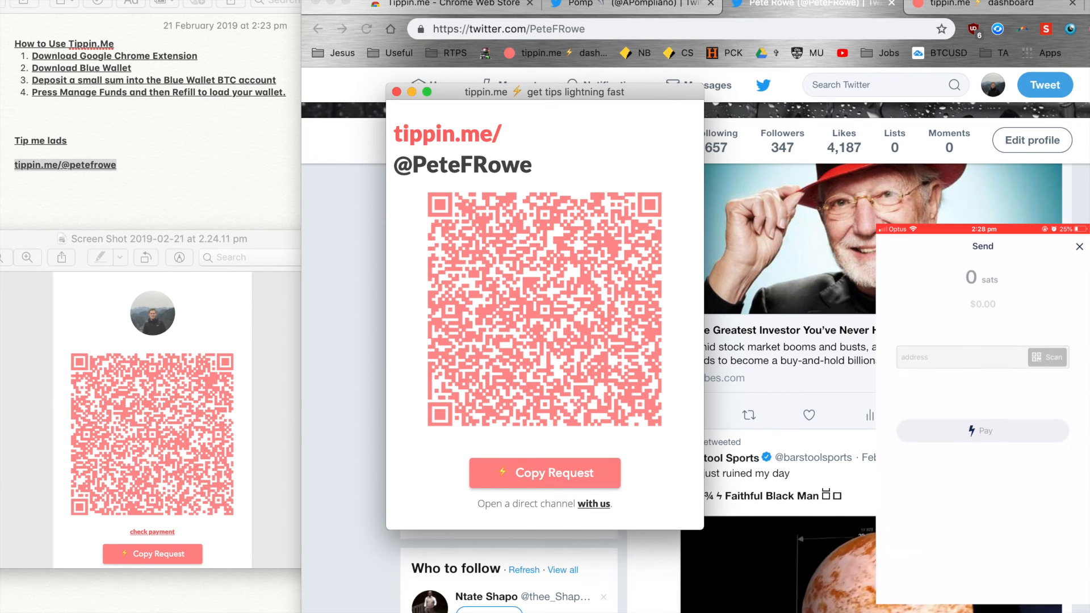
pyautogui.click(1045, 356)
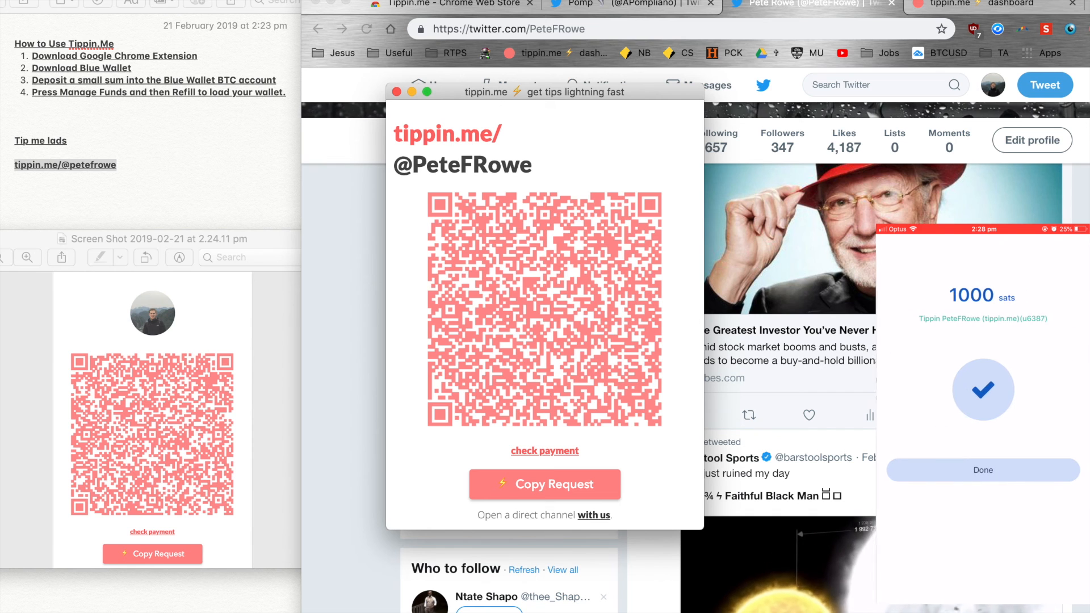
pyautogui.click(984, 470)
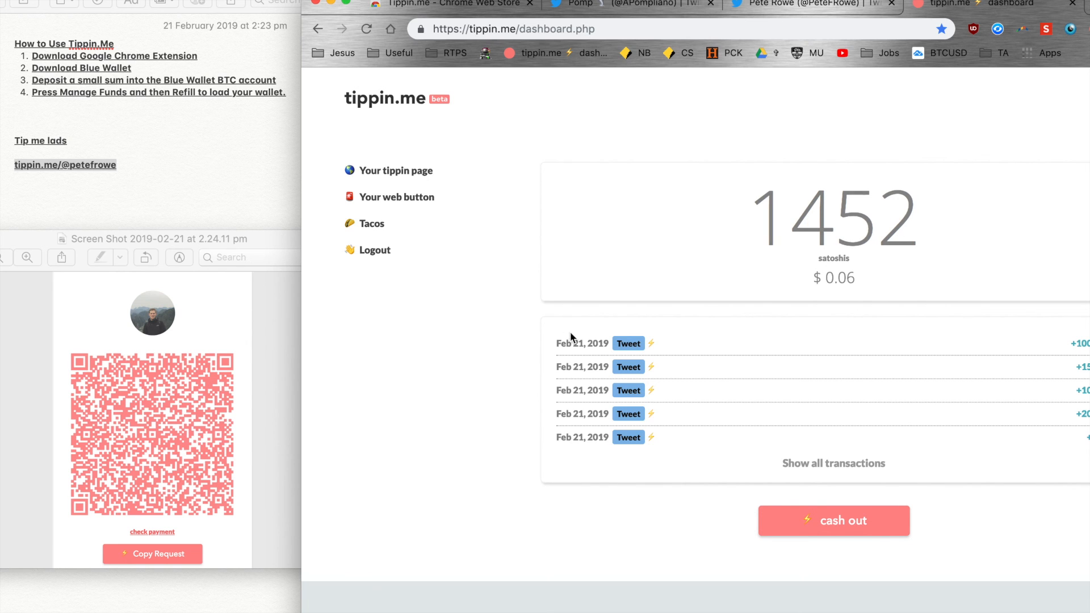
pyautogui.moveTo(800, 216)
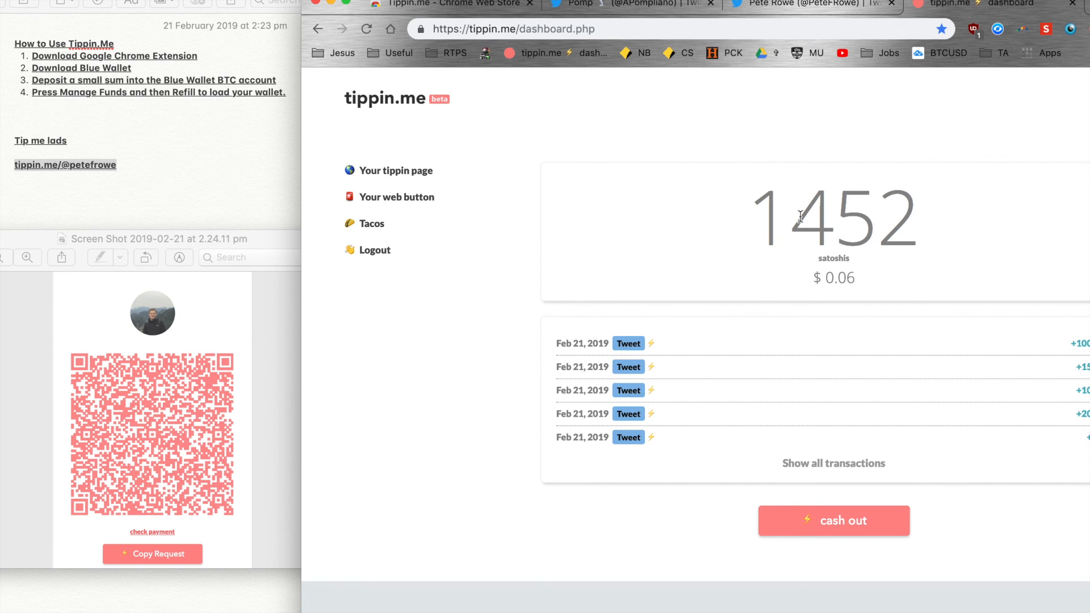